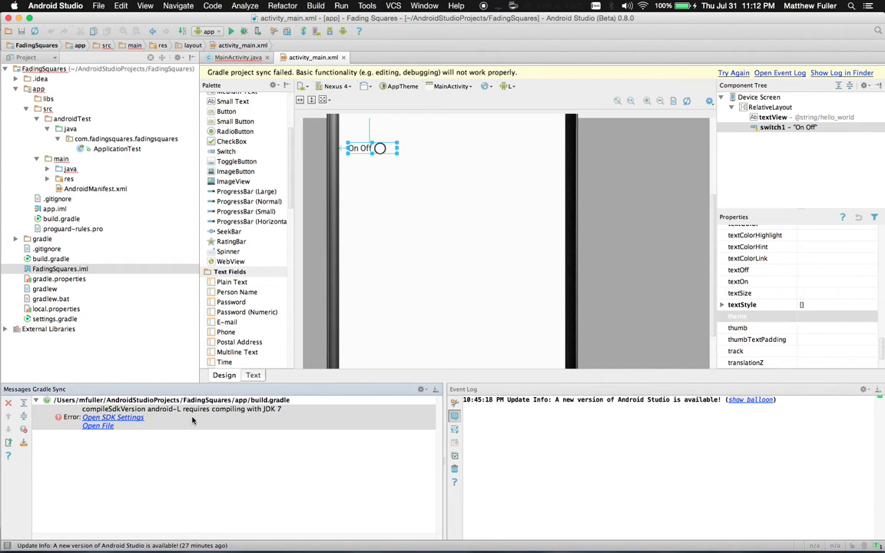
{"action": "mouse_move", "coordinate": [234, 450]}
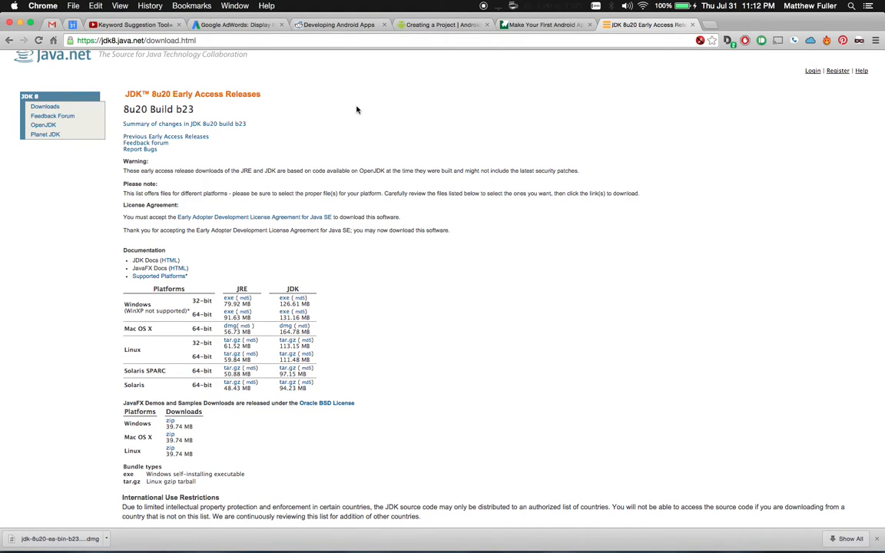
{"action": "mouse_move", "coordinate": [164, 388]}
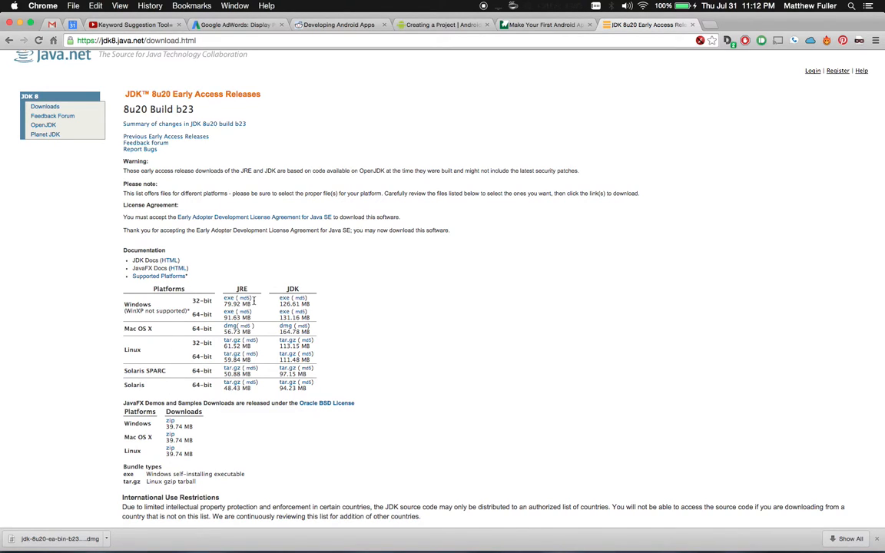
{"action": "mouse_move", "coordinate": [236, 326]}
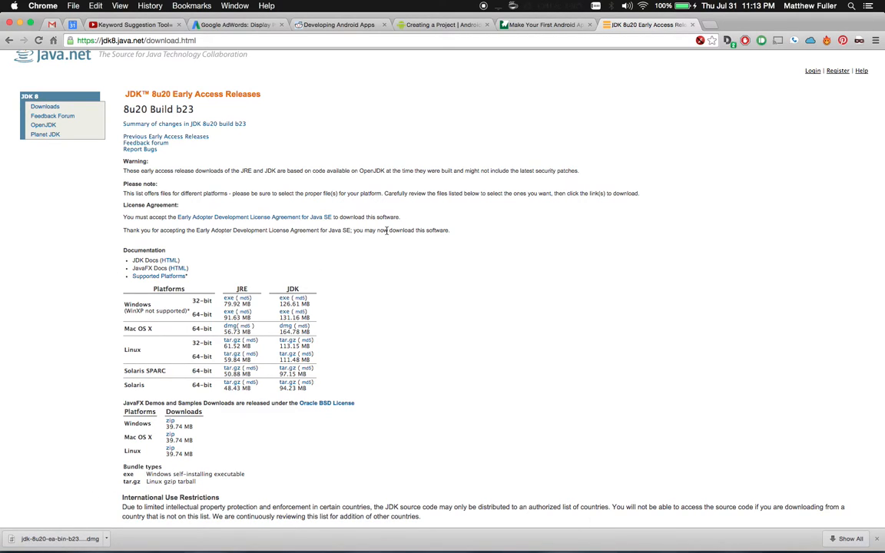
Open the JDK 8 Update 20 disk image and installer, advancing to the all-users install step.
{"action": "left_click", "coordinate": [231, 328]}
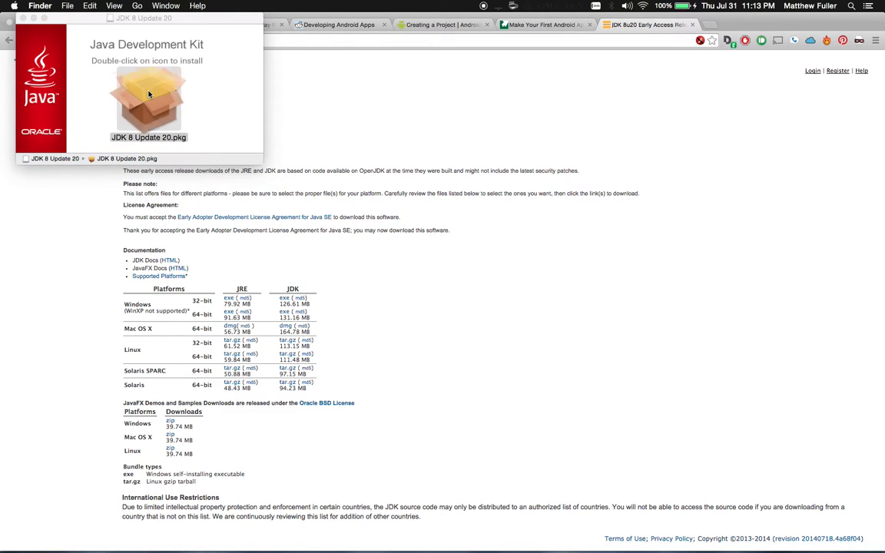
{"action": "double_click", "coordinate": [148, 100]}
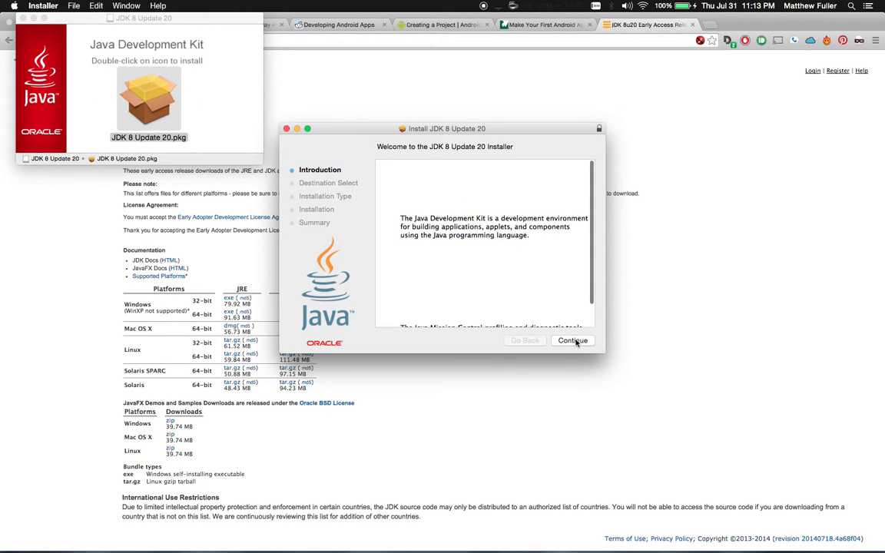
{"action": "left_click", "coordinate": [573, 340]}
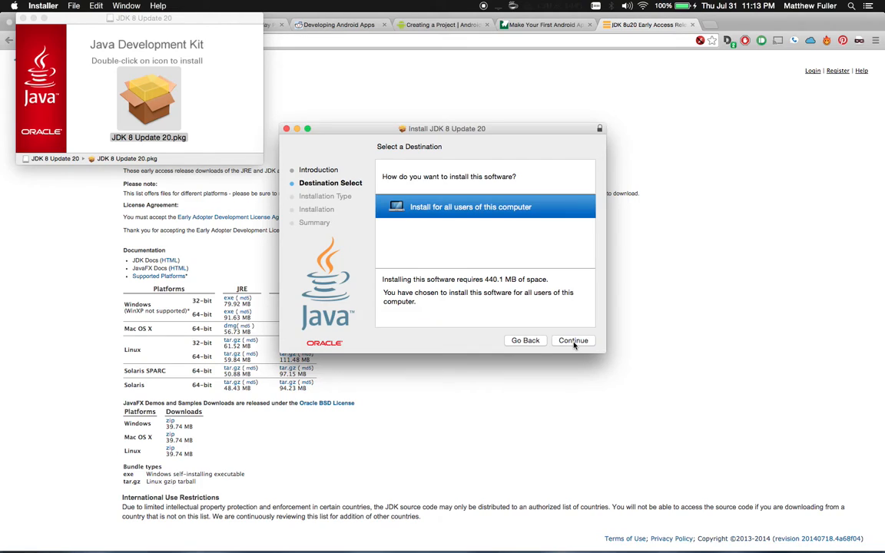
{"action": "left_click", "coordinate": [573, 340]}
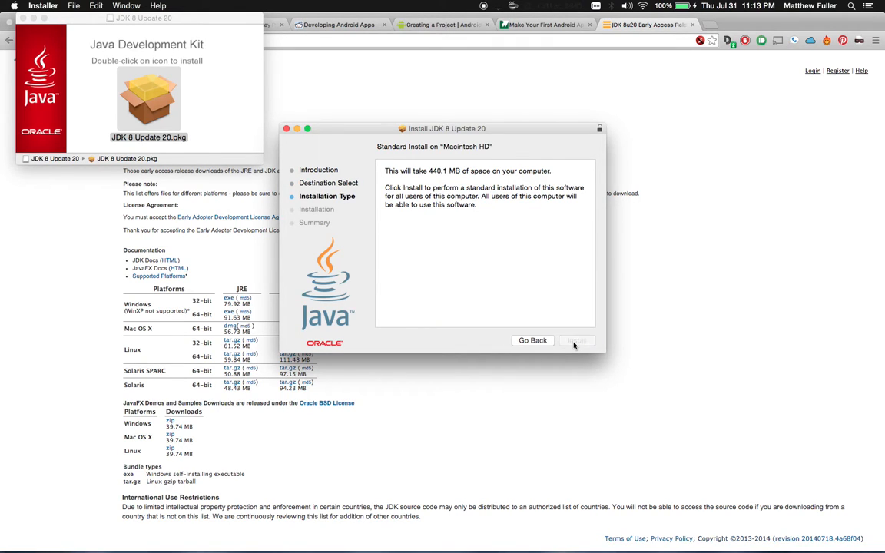
Start the standard install and authorize it with the administrator account password.
{"action": "left_click", "coordinate": [577, 341]}
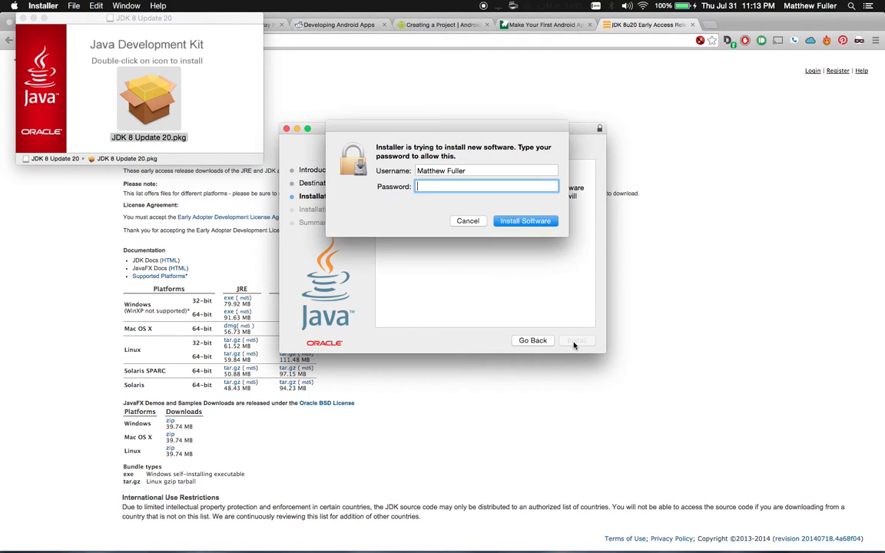
{"action": "type", "text": "password"}
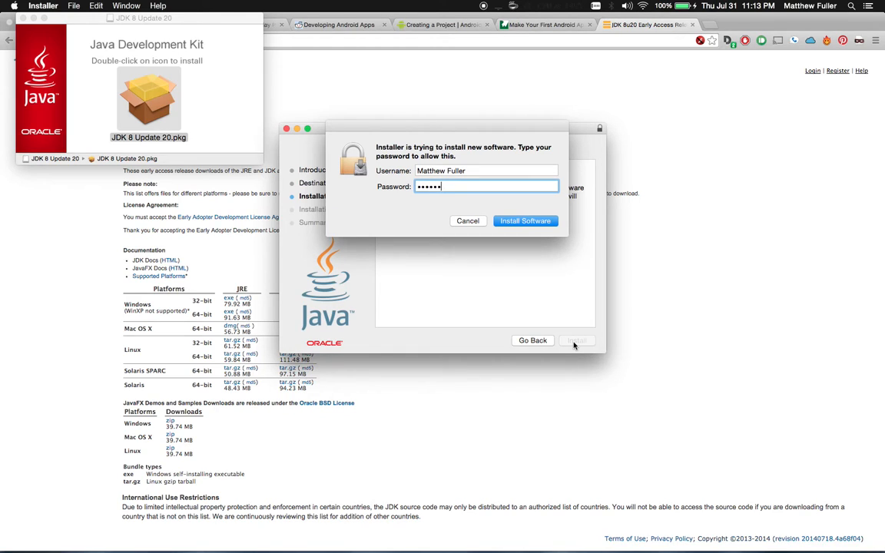
{"action": "type", "text": "••"}
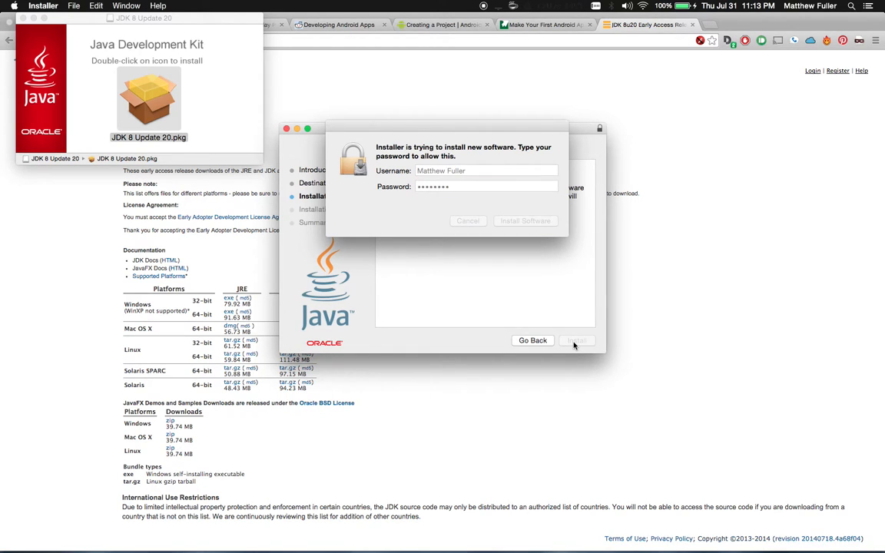
{"action": "left_click", "coordinate": [525, 220]}
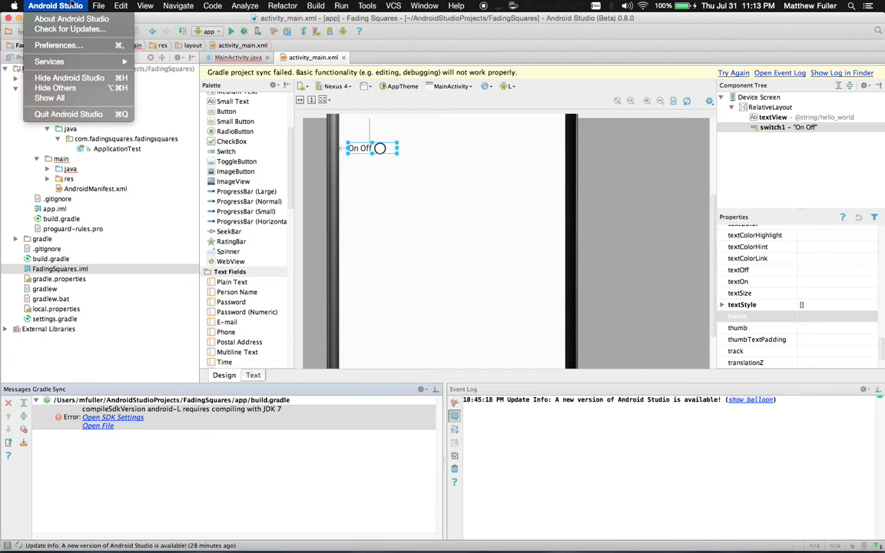
{"action": "left_click", "coordinate": [68, 114]}
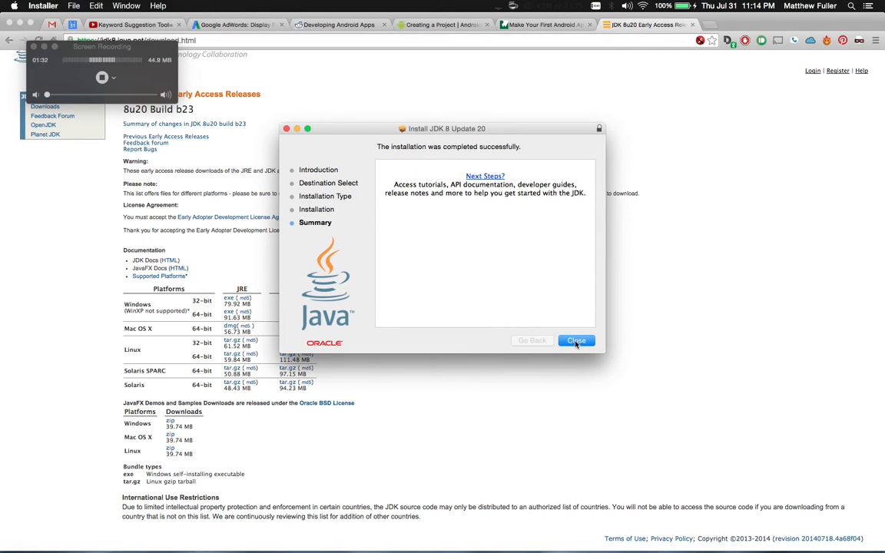
Close the installer once the JDK 8 Update 20 success summary appears.
{"action": "left_click", "coordinate": [576, 340]}
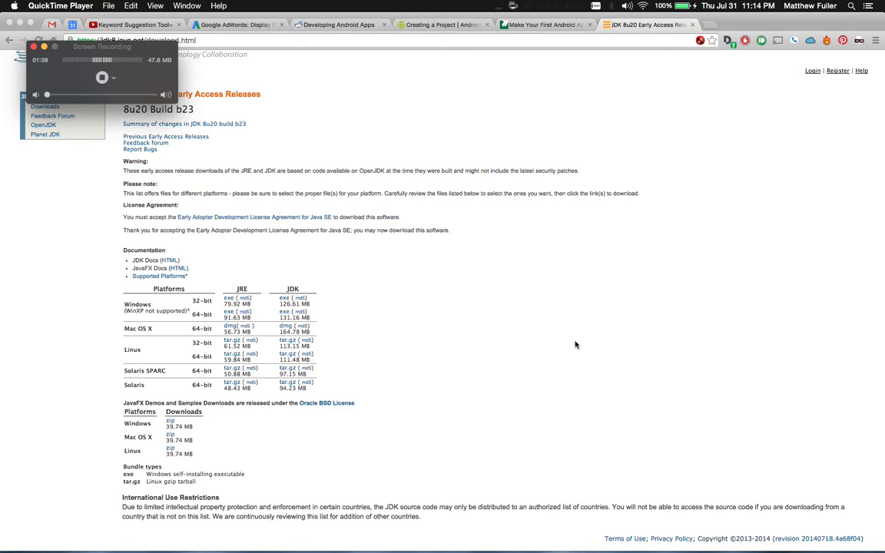
{"action": "mouse_move", "coordinate": [239, 267]}
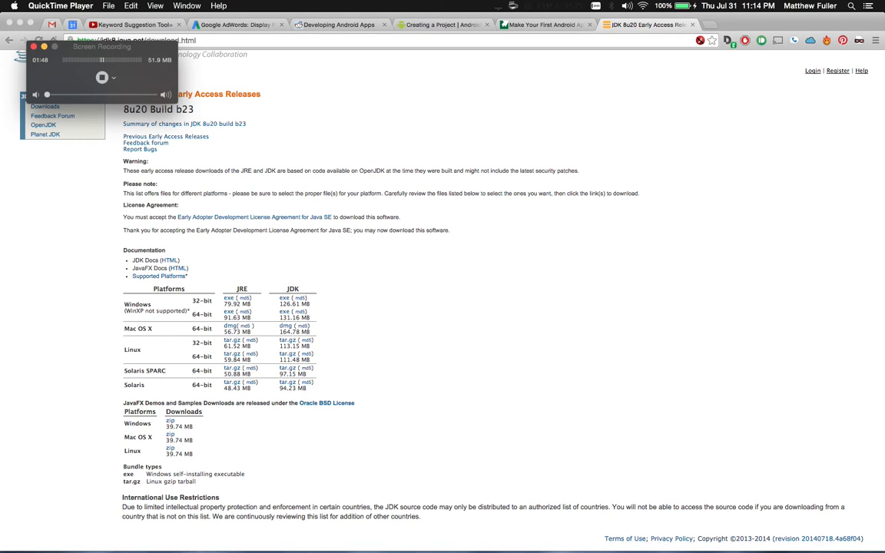
{"action": "mouse_move", "coordinate": [204, 245]}
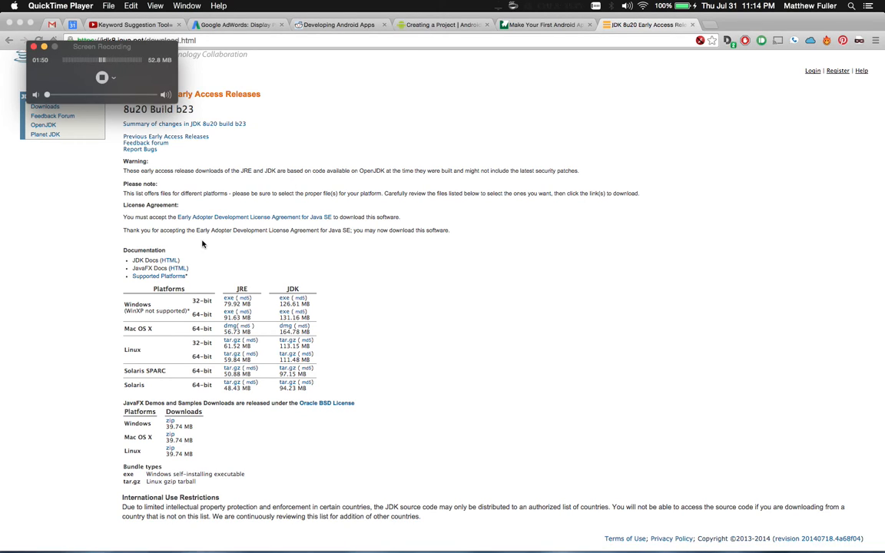